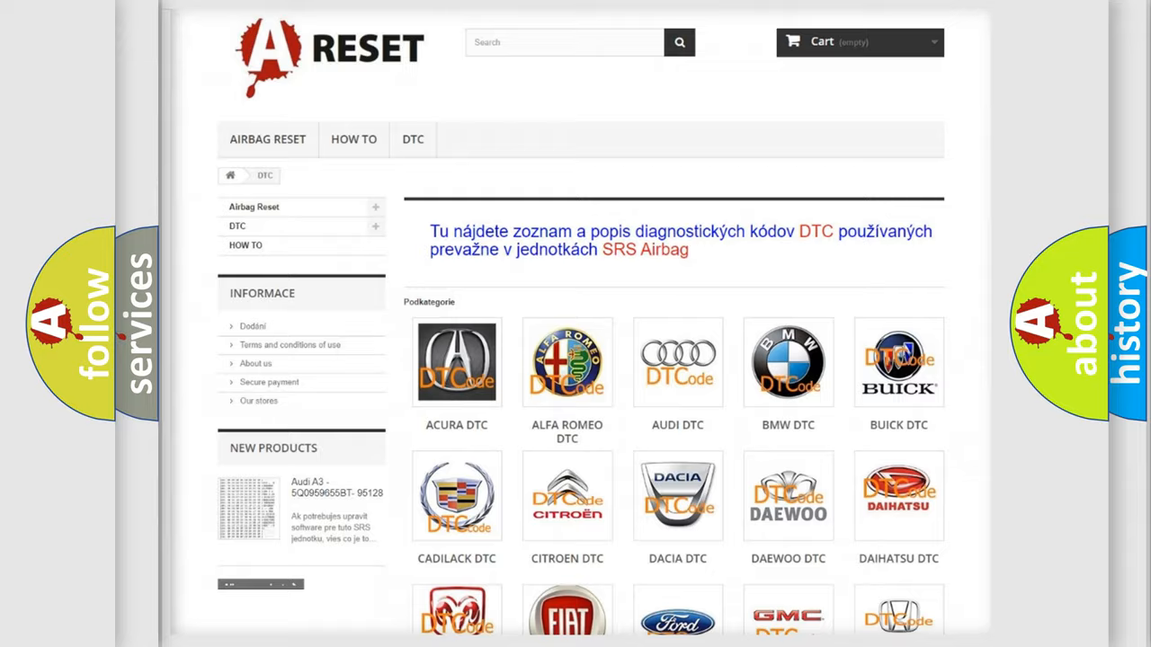
Navigate from the DTC brand grid to the Pontiac DTC page and browse its code list
scroll("down", 3)
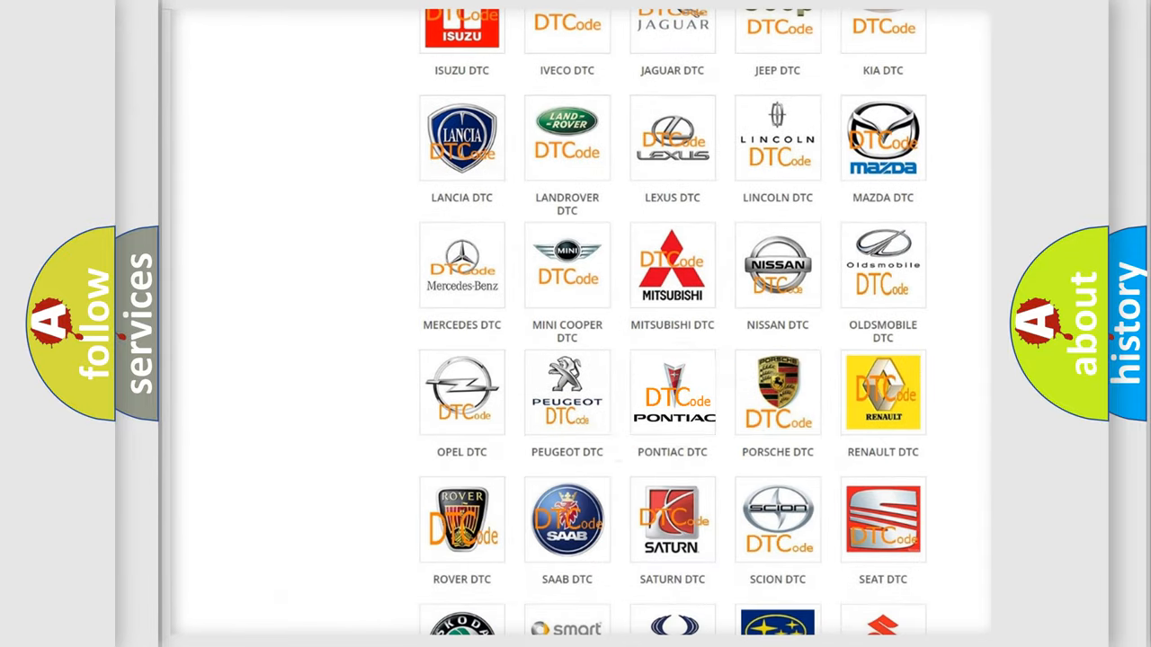
left_click(672, 392)
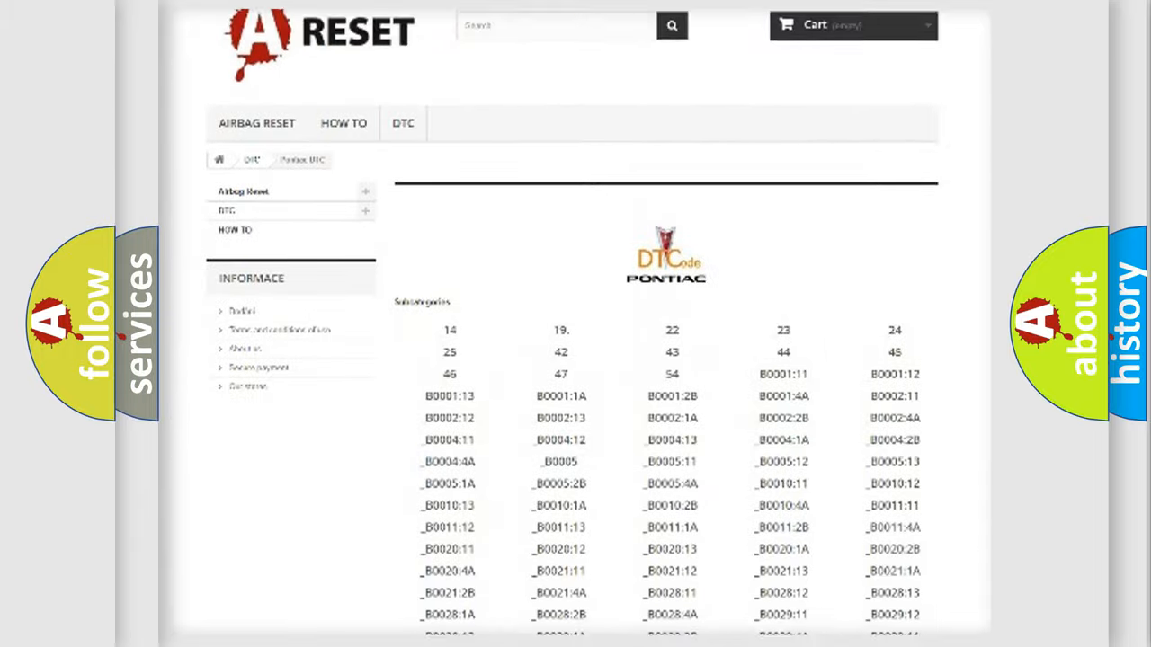
scroll("down", 3)
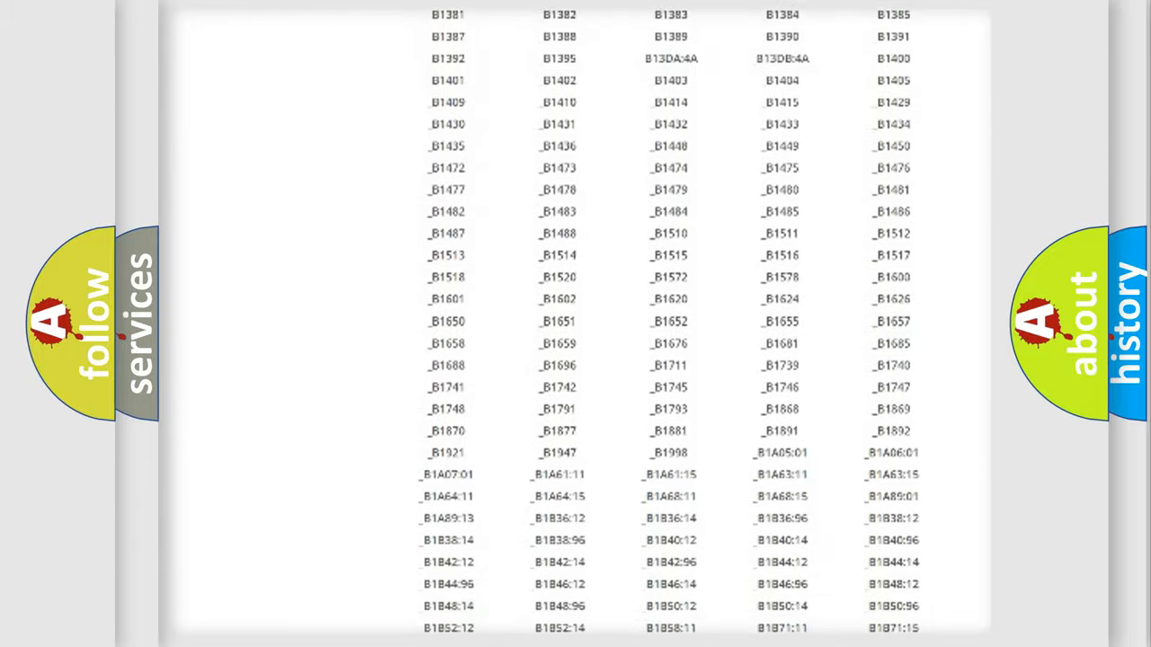